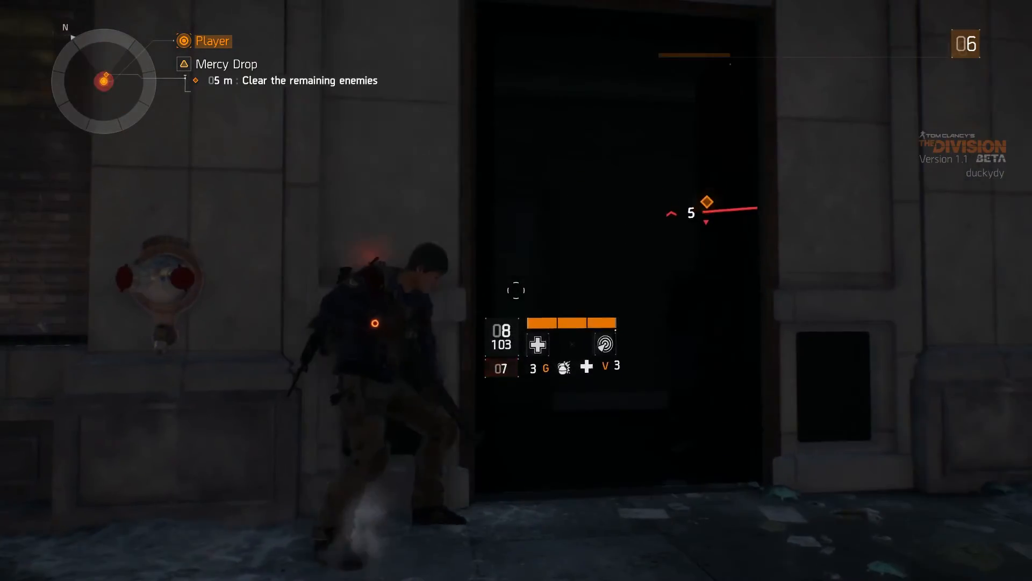
{"action": "left_click", "coordinate": [516, 290]}
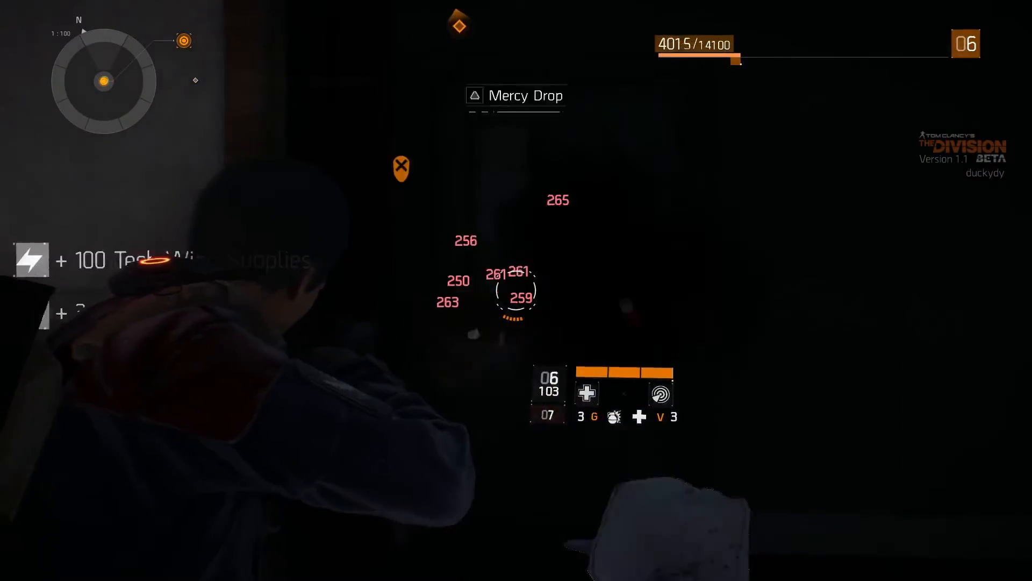